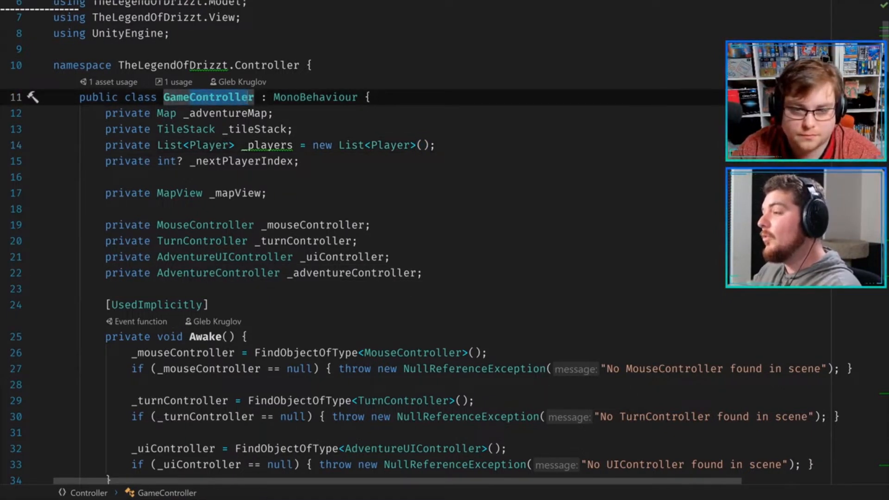
# - Select the four TheLegendOfDrizzt using directives on lines 4–7 to flag them for review
pyautogui.click(238, 193)
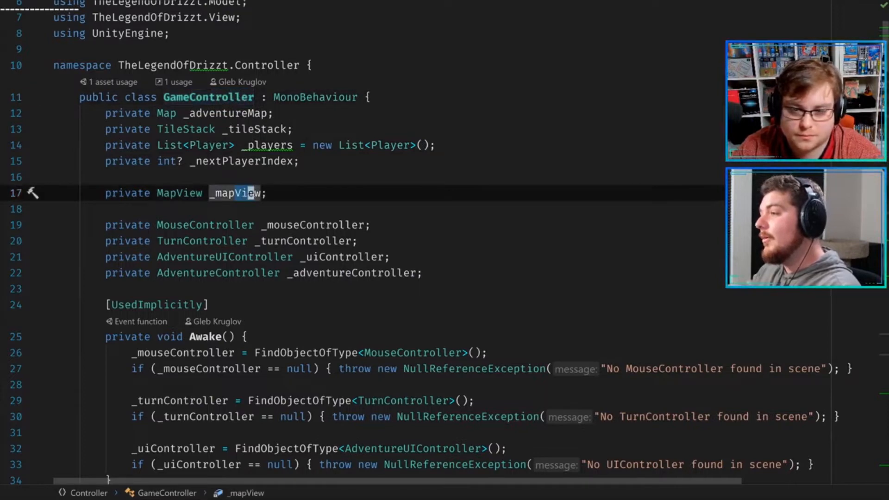
pyautogui.scroll(-3)
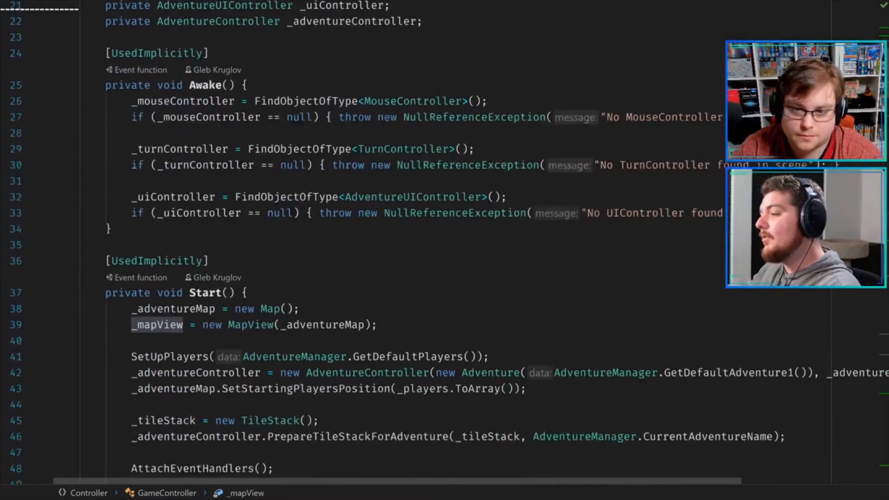
pyautogui.scroll(-3)
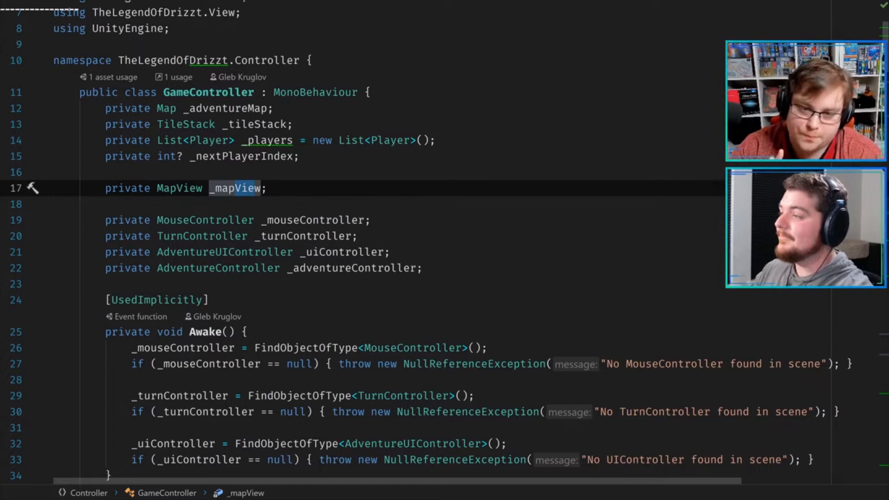
pyautogui.moveTo(267, 314)
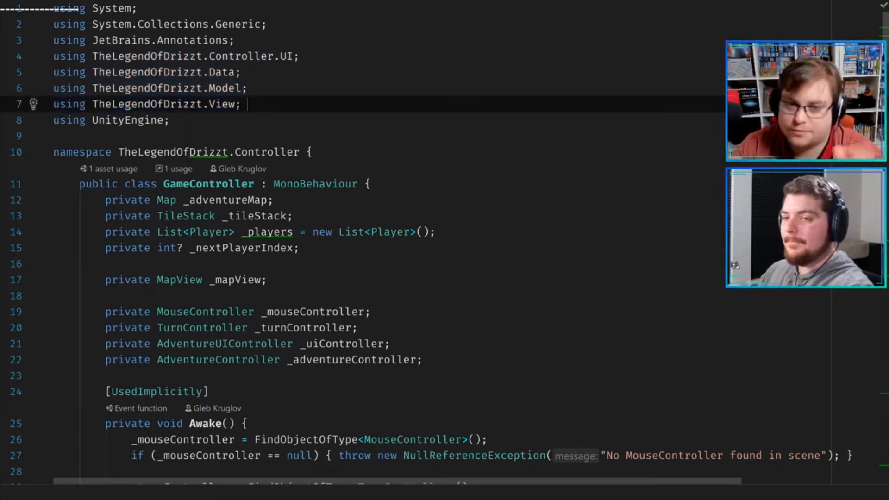
pyautogui.click(242, 104)
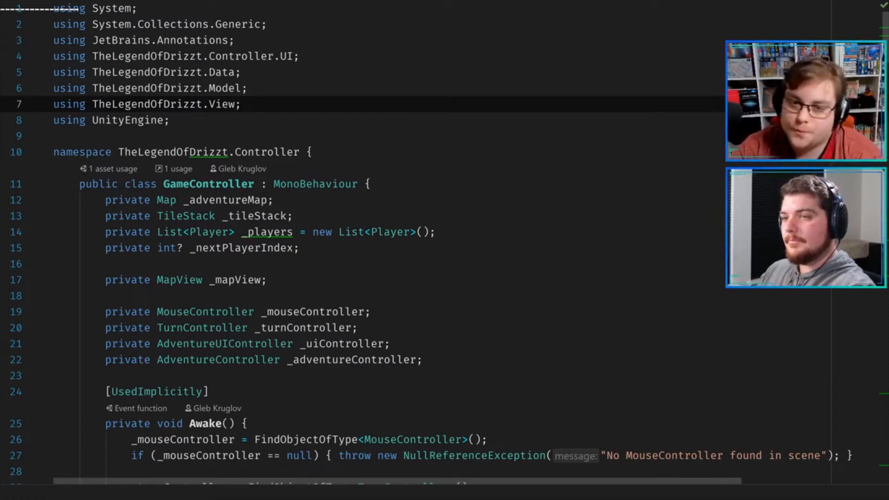
pyautogui.click(241, 104)
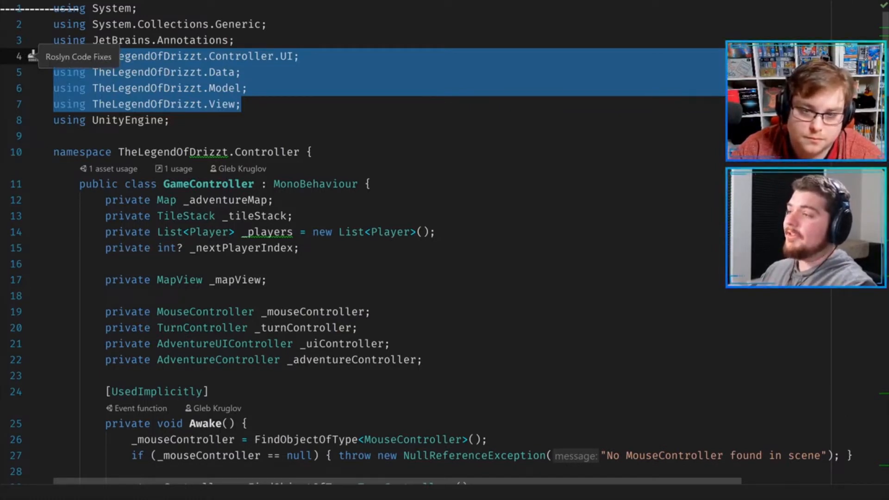
pyautogui.scroll(-3)
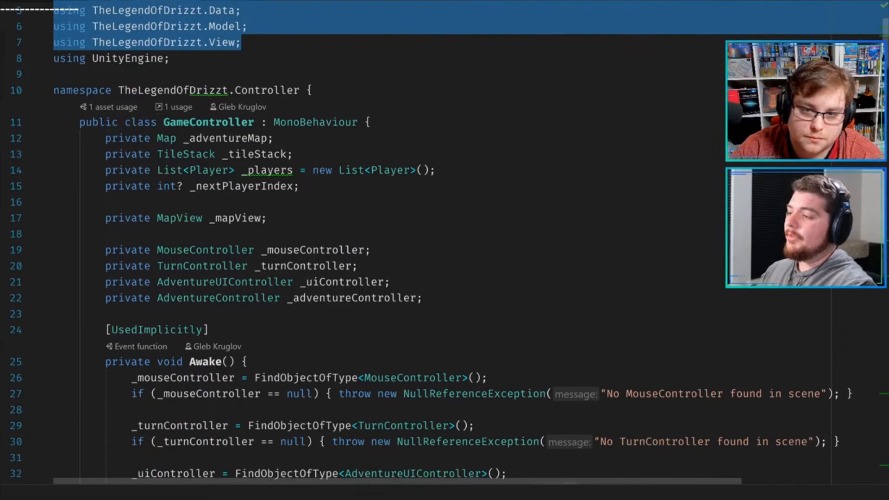
pyautogui.scroll(-3)
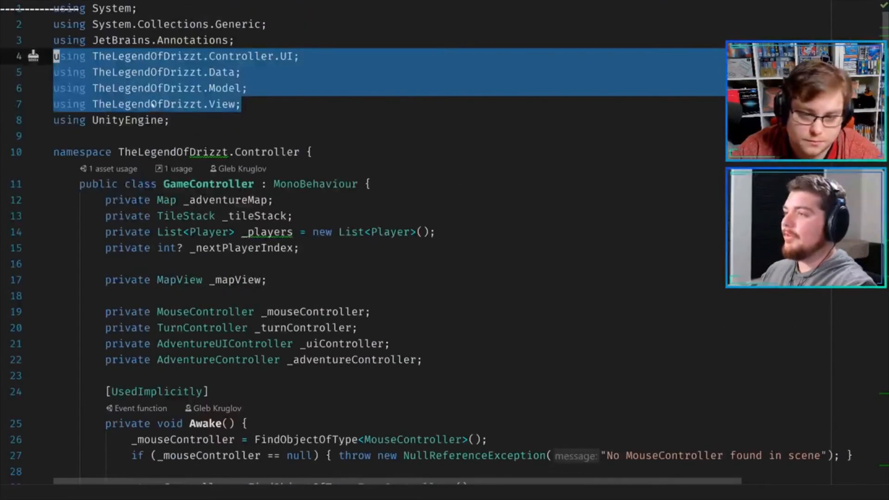
pyautogui.moveTo(154, 104)
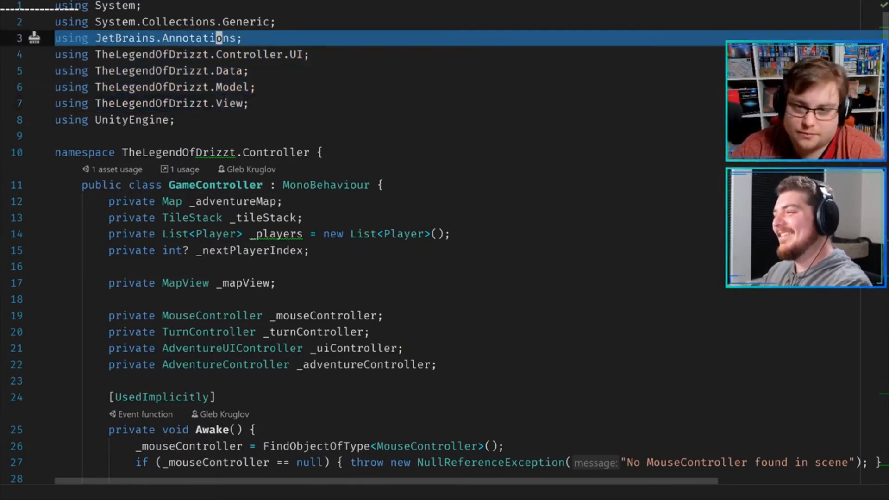
# - Delete the [UsedImplicitly] line above Awake(), then scroll down to Start()
pyautogui.click(244, 38)
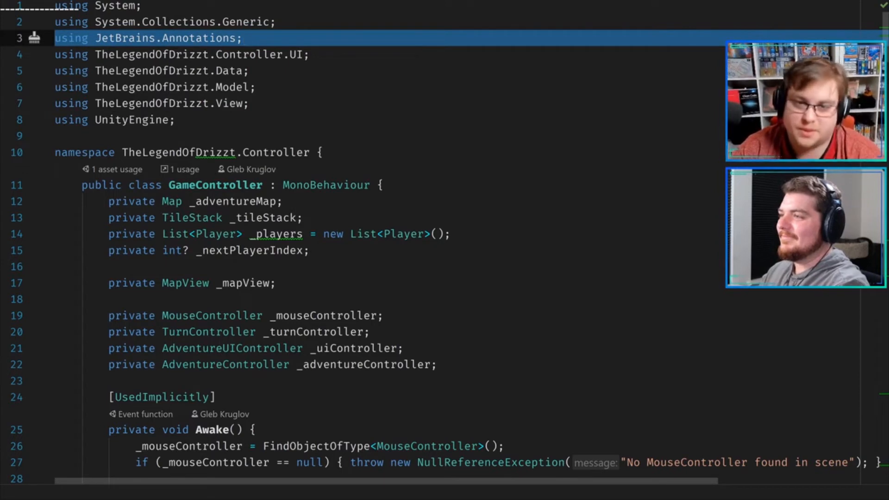
pyautogui.scroll(-3)
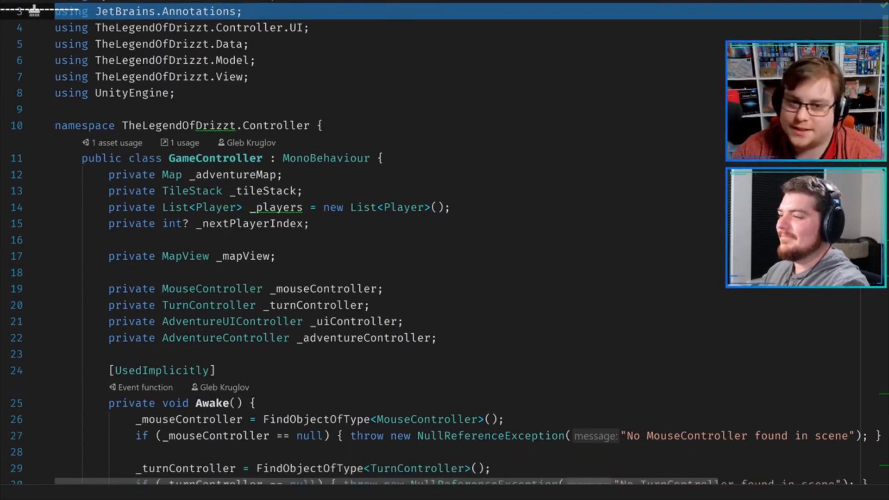
pyautogui.scroll(3)
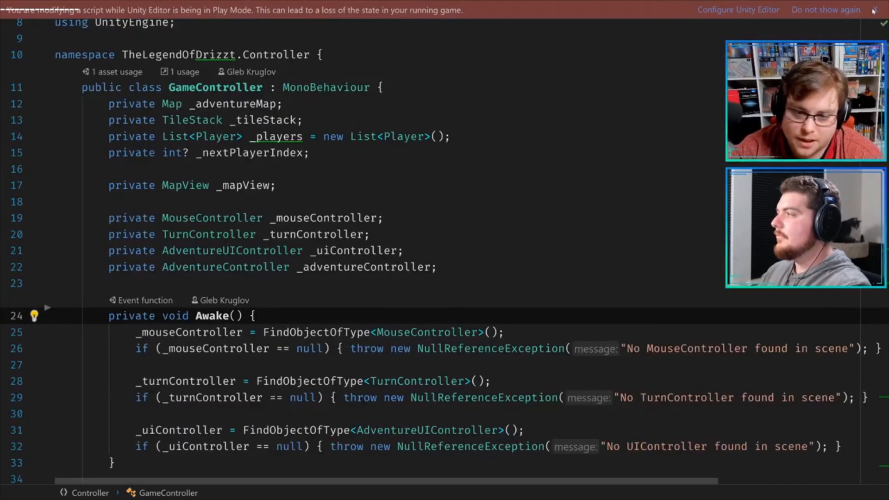
pyautogui.scroll(-3)
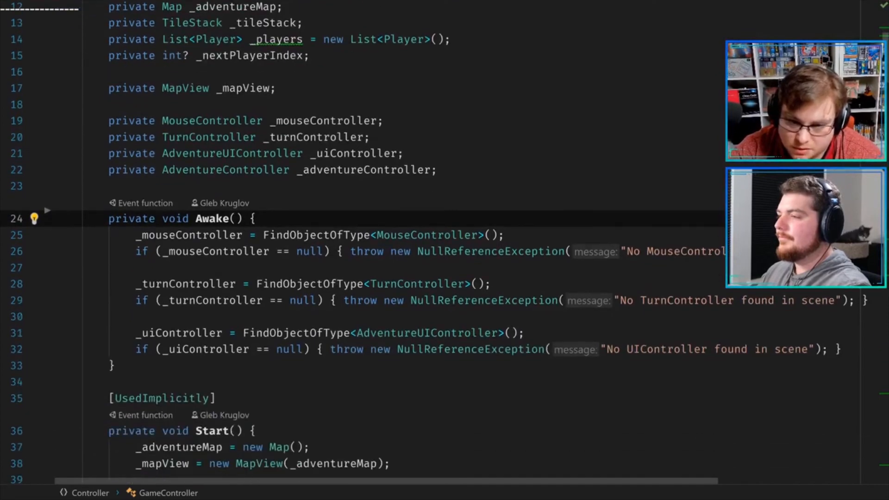